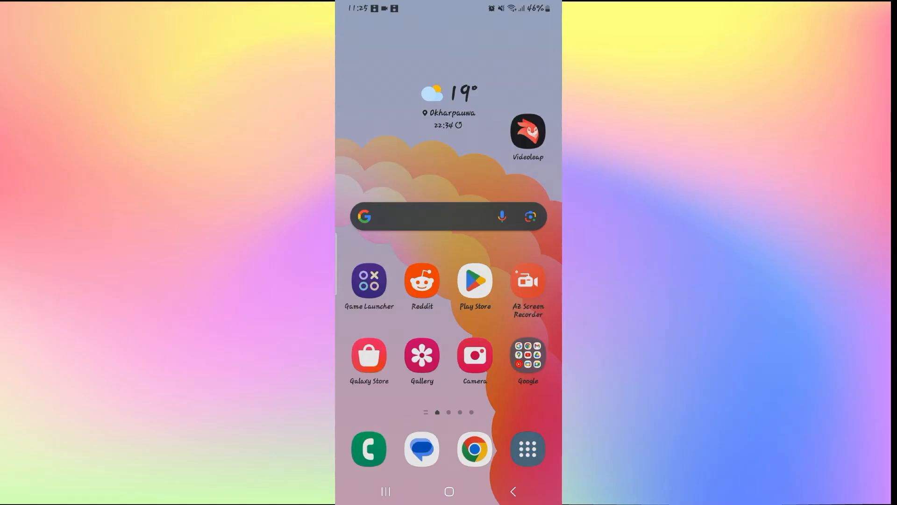
- Launch Videoleap from the home screen and dismiss the notification permission request
{"action": "left_click", "coordinate": [528, 132]}
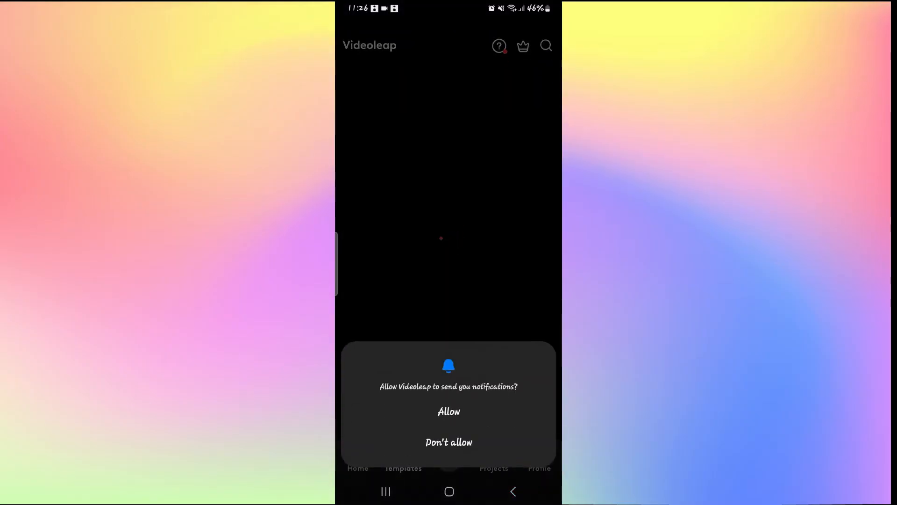
{"action": "left_click", "coordinate": [448, 442]}
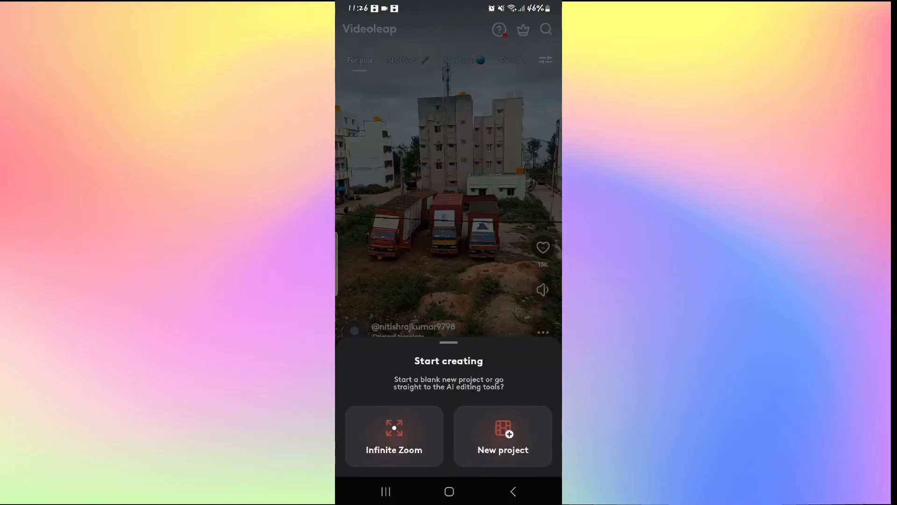
- Create a blank new project and add the sailing-ships video clip to its timeline
{"action": "left_click", "coordinate": [503, 435]}
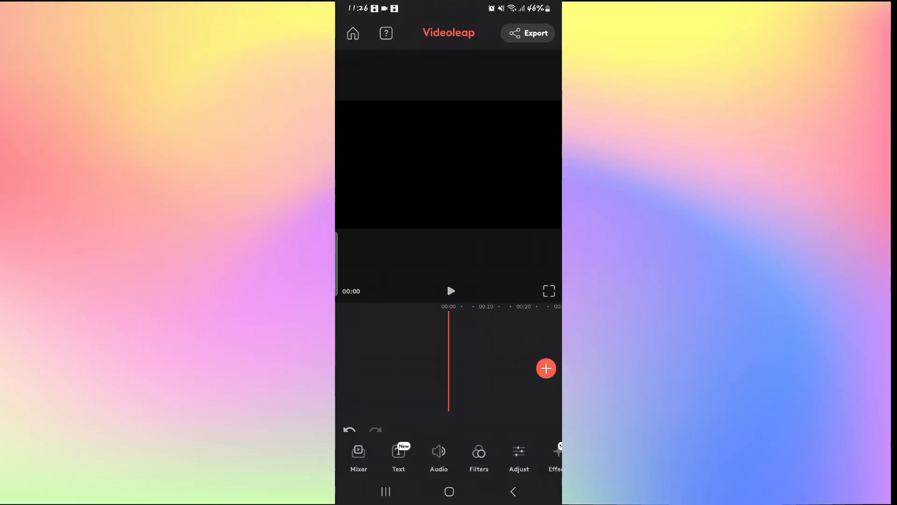
{"action": "left_click", "coordinate": [545, 368]}
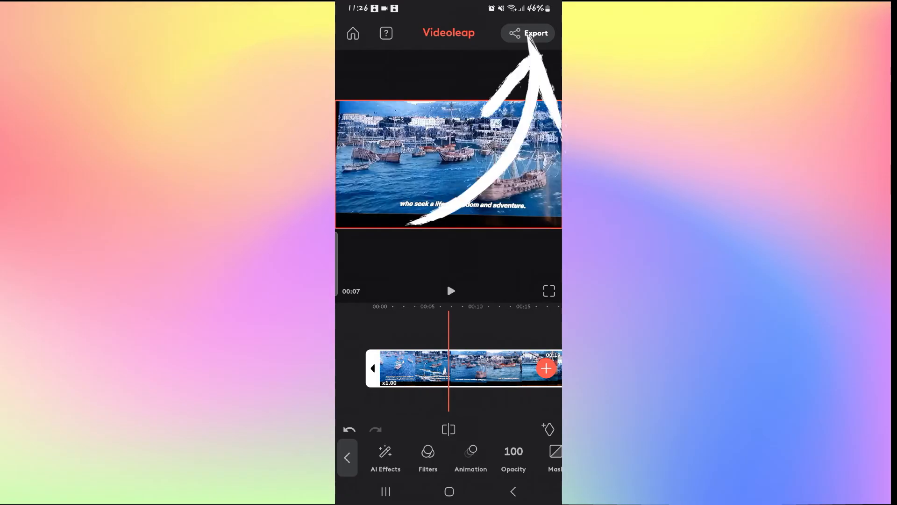
- Export the project at 1080p resolution and 25 fps via Save video, showing export progress
{"action": "left_click", "coordinate": [526, 33]}
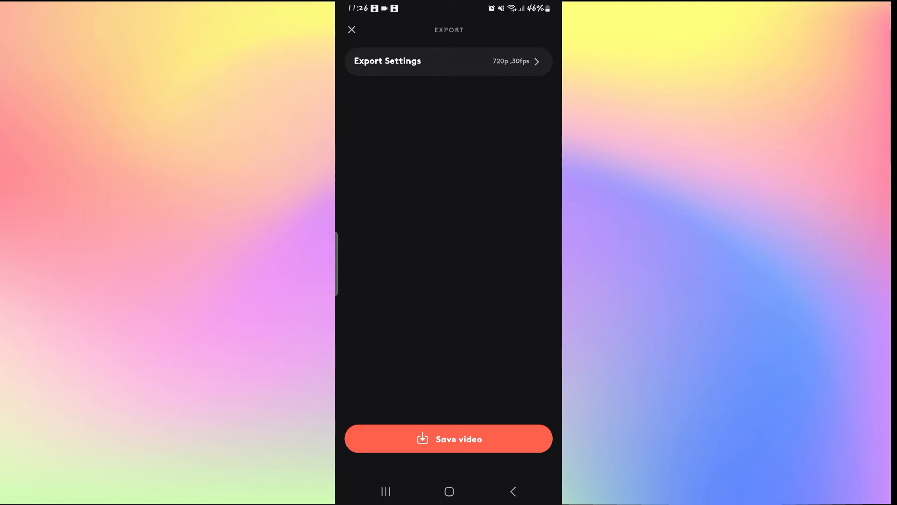
{"action": "left_click", "coordinate": [448, 62]}
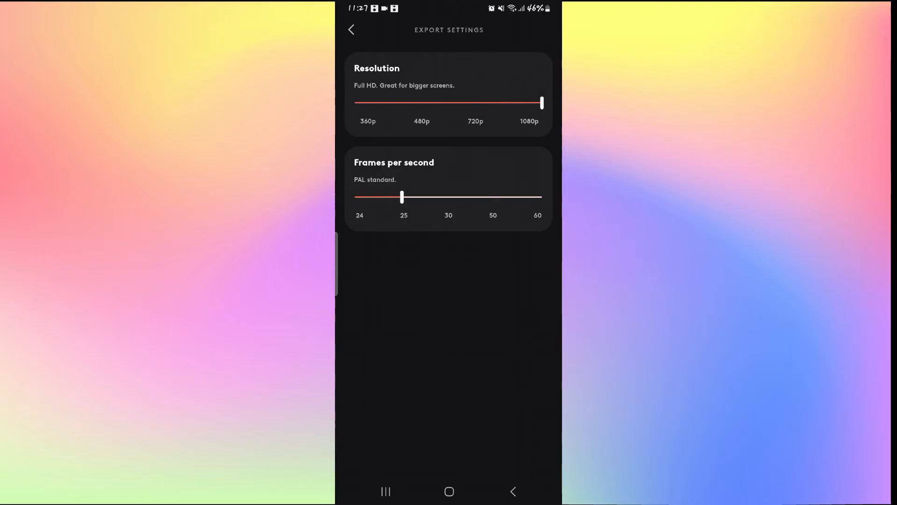
{"action": "left_click", "coordinate": [351, 29]}
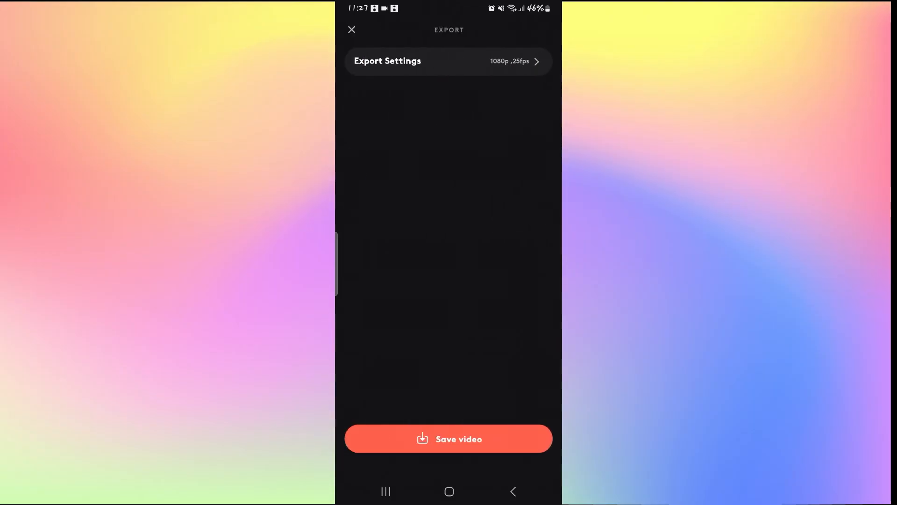
{"action": "left_click", "coordinate": [448, 439]}
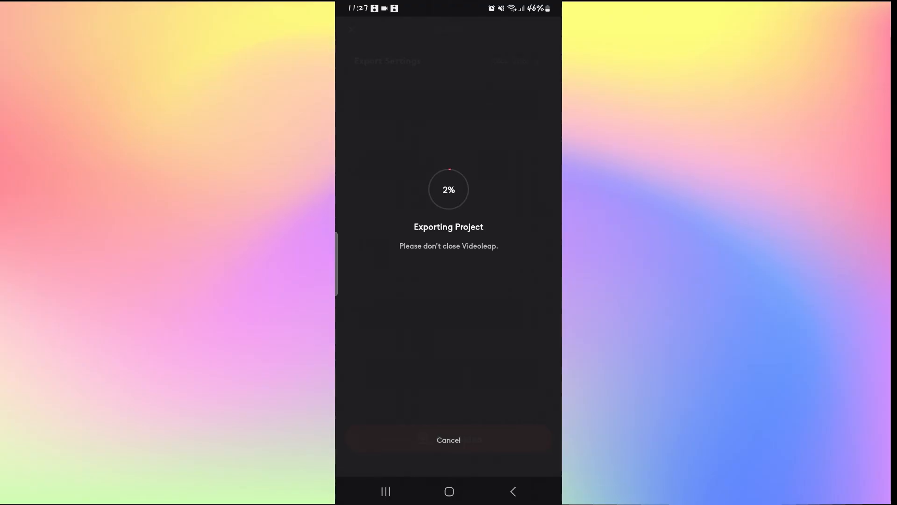